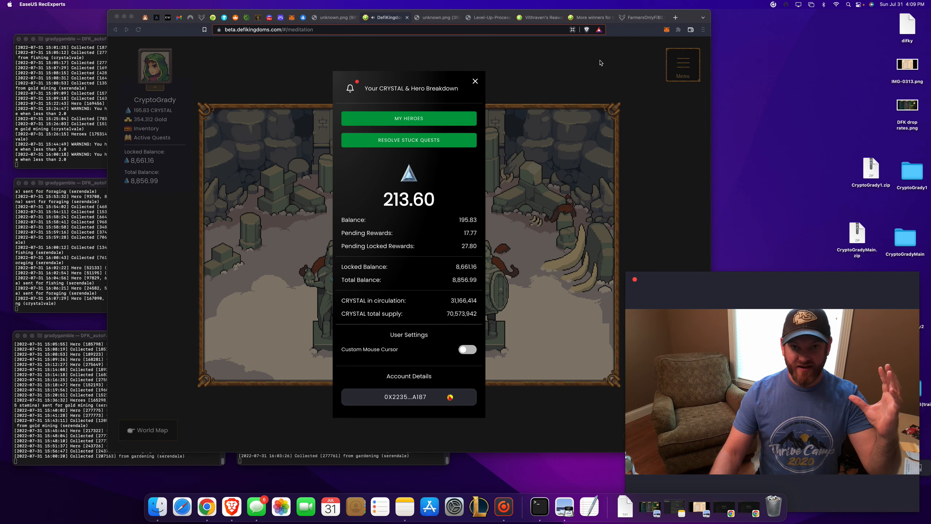
pyautogui.moveTo(580, 60)
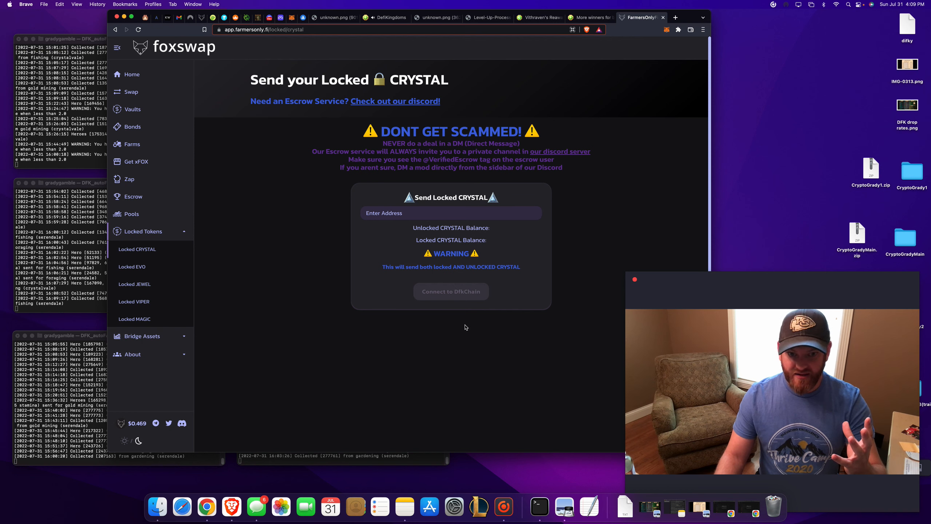
# View the #how-to-start channel in the DFK auto FARM waifu Discord, then return to FoxSwap's locked CRYSTAL send page
pyautogui.click(138, 30)
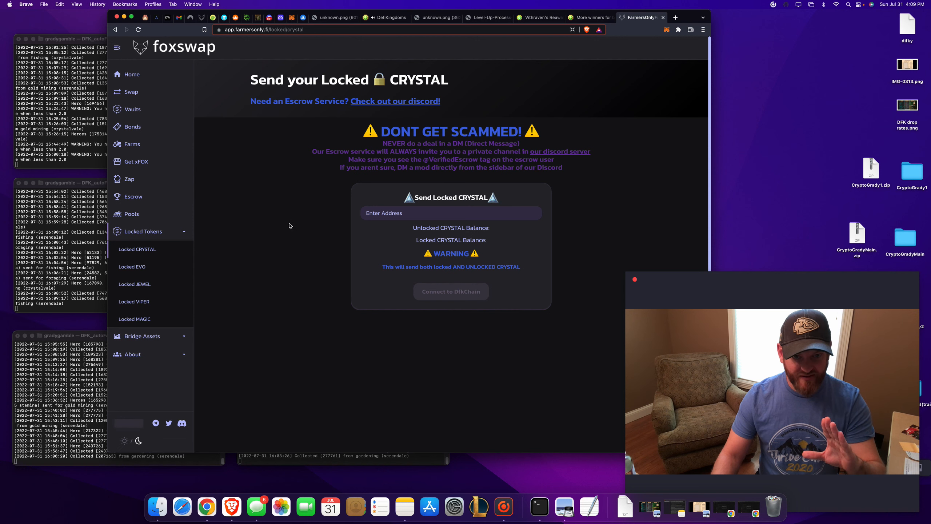
pyautogui.click(451, 213)
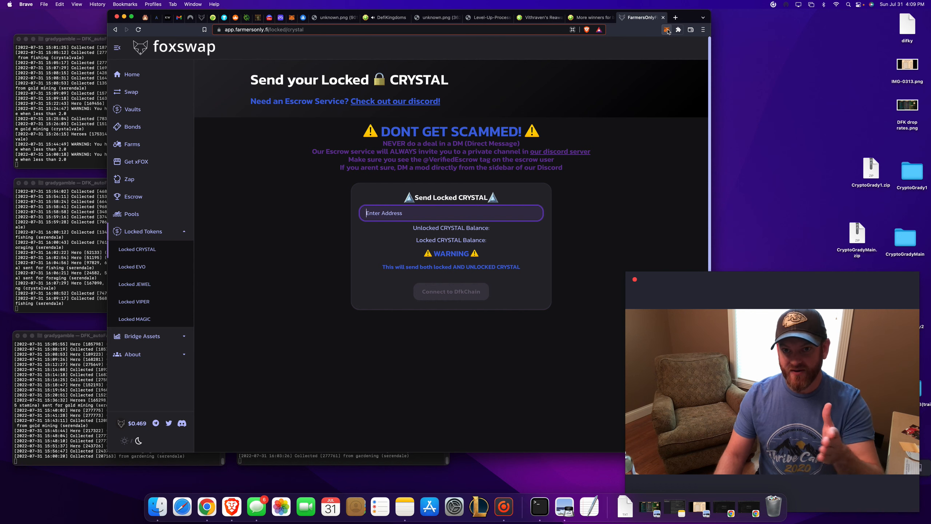
pyautogui.click(666, 30)
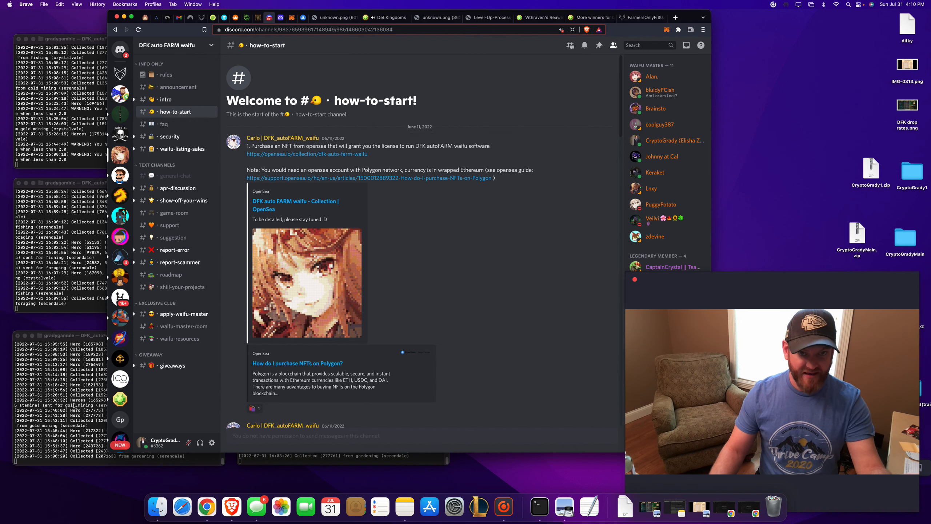
pyautogui.moveTo(443, 266)
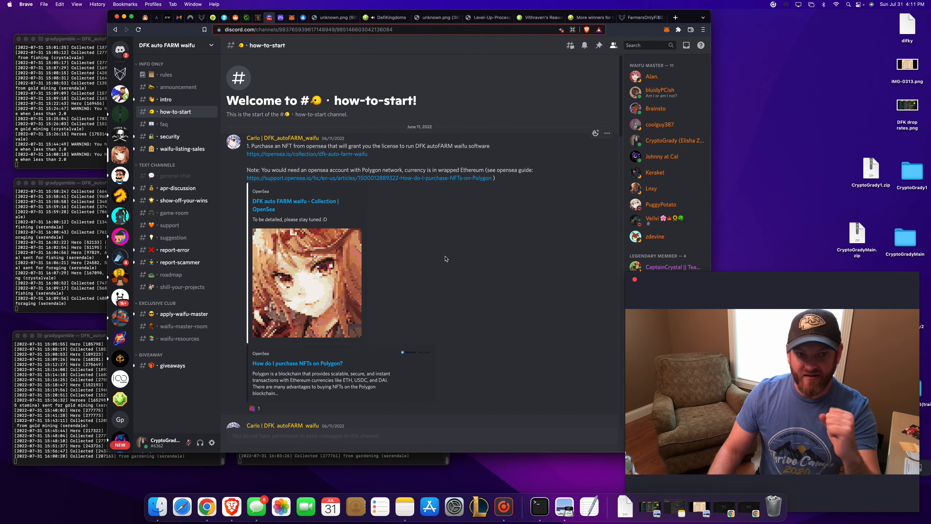
pyautogui.moveTo(565, 99)
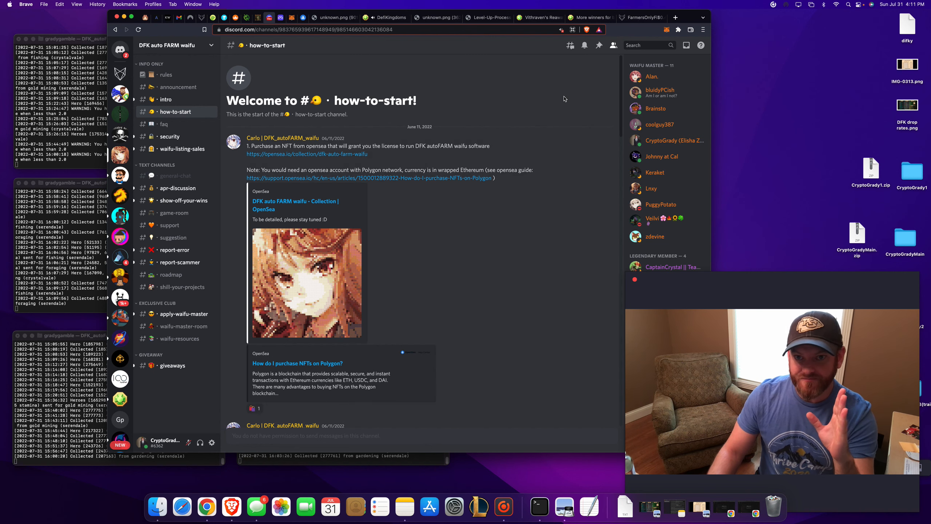
pyautogui.click(641, 17)
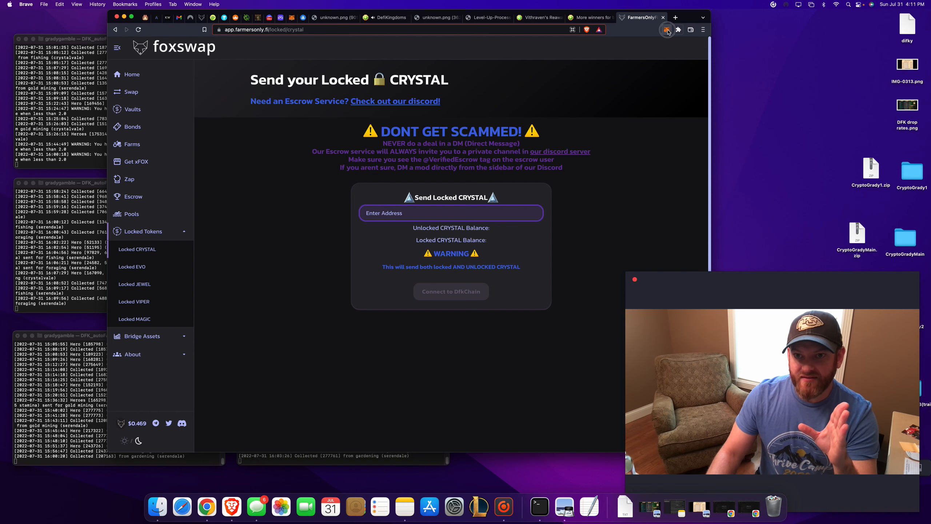
pyautogui.click(666, 29)
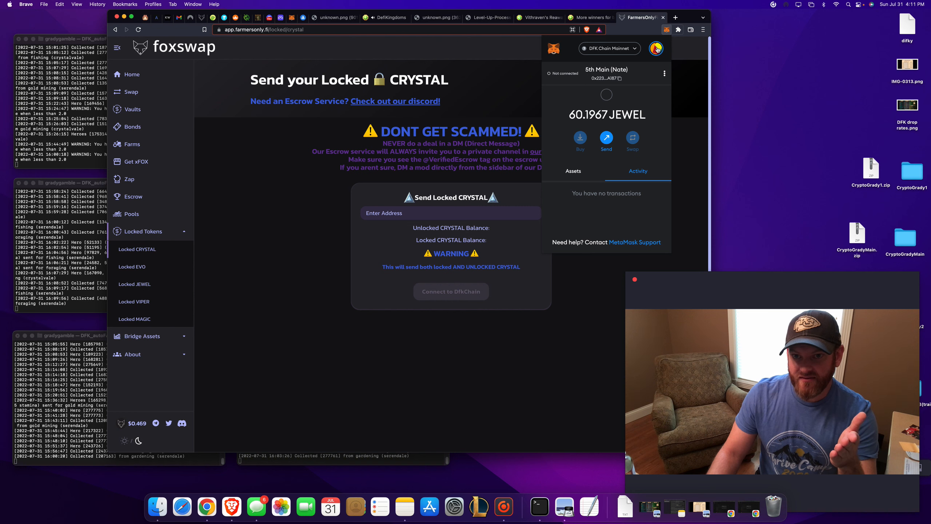
pyautogui.click(656, 48)
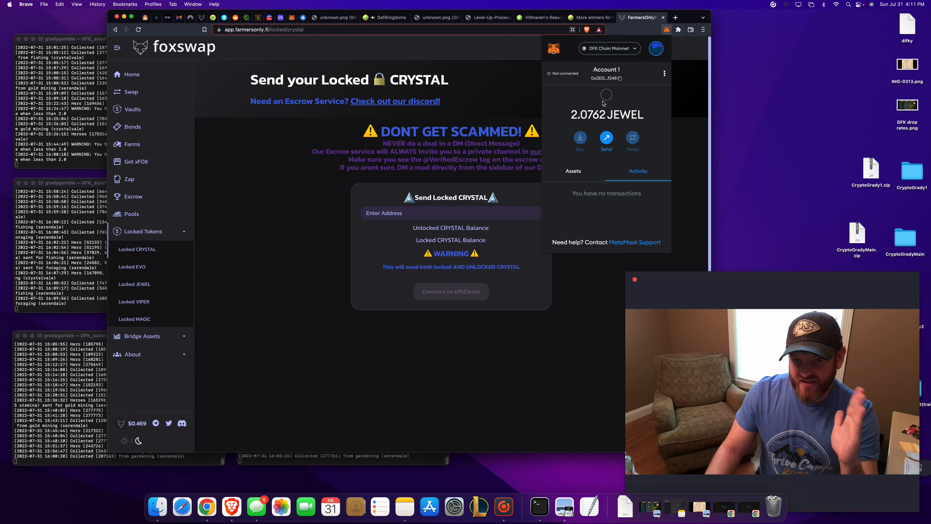
pyautogui.click(620, 78)
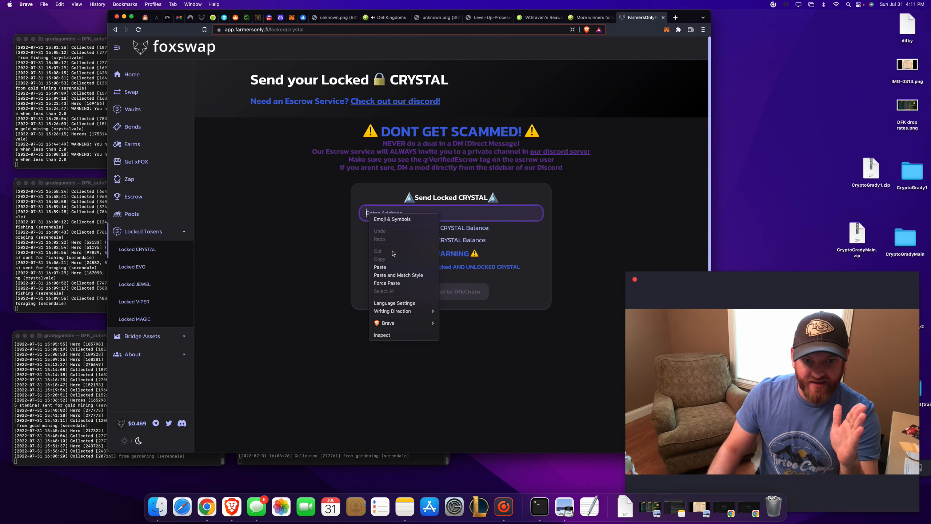
# Paste the copied wallet address into the locked CRYSTAL Enter Address field
pyautogui.click(380, 267)
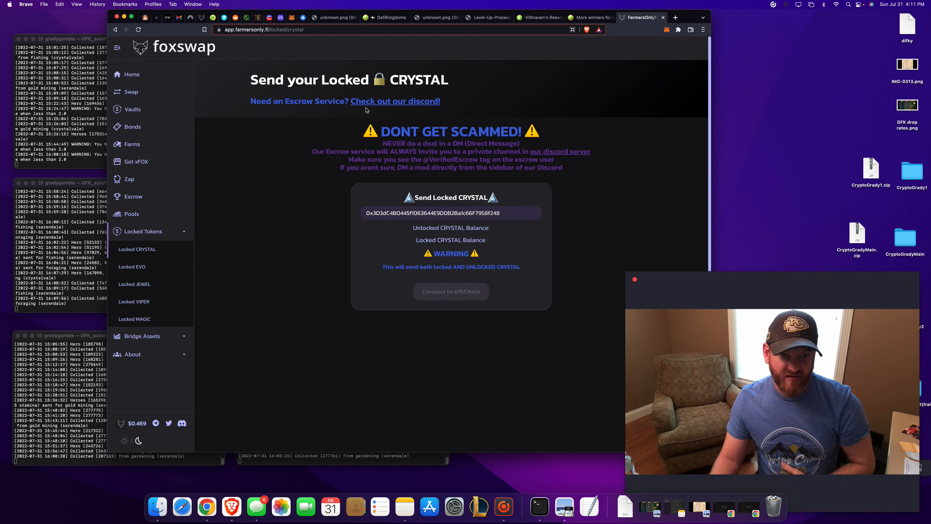
pyautogui.scroll(-3)
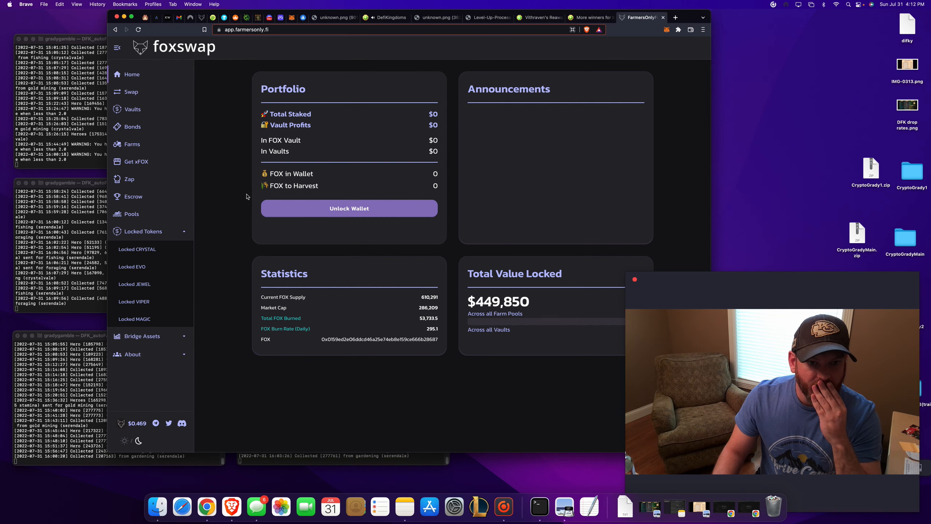
pyautogui.moveTo(346, 211)
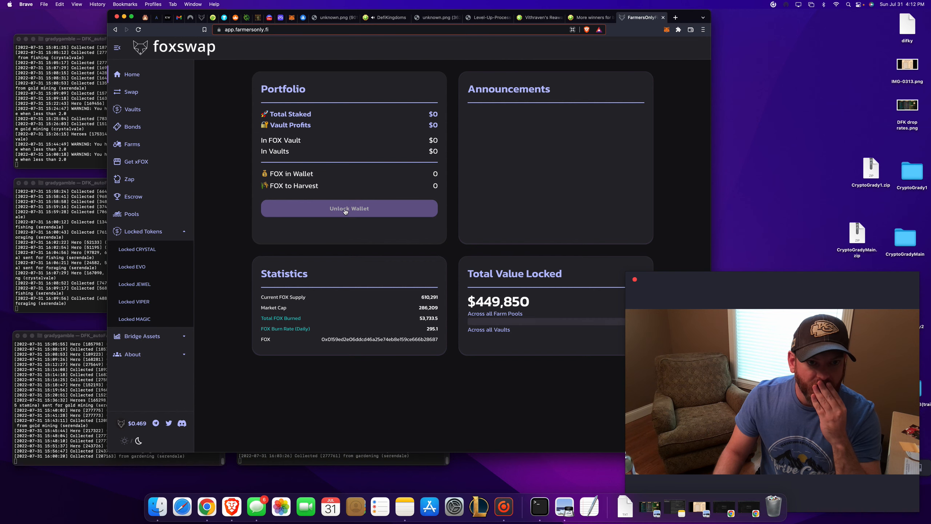
# Connect FoxSwap to the MetaMask 5th Main account
pyautogui.click(345, 208)
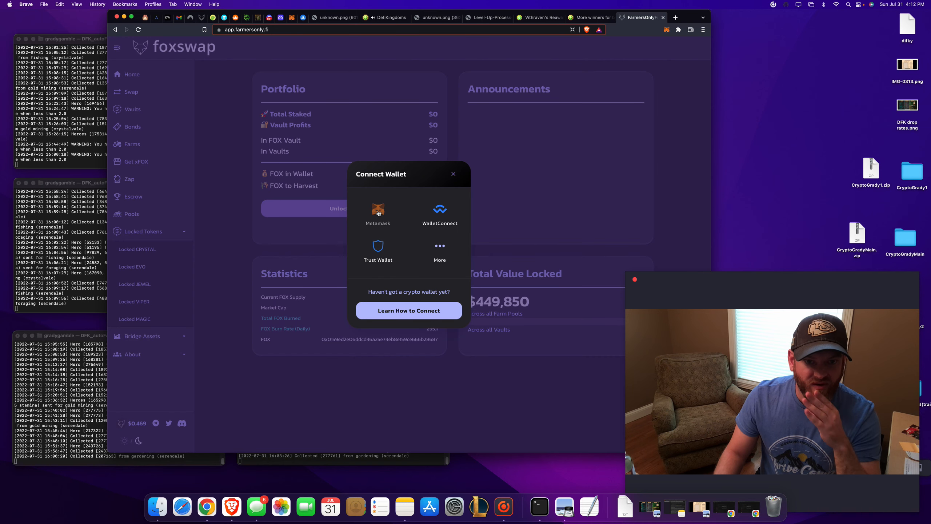
pyautogui.click(378, 208)
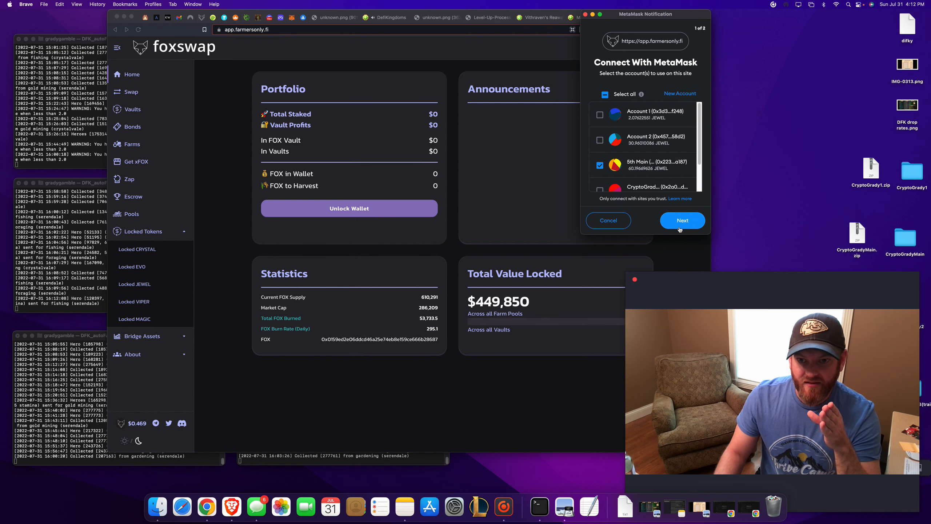
pyautogui.click(682, 220)
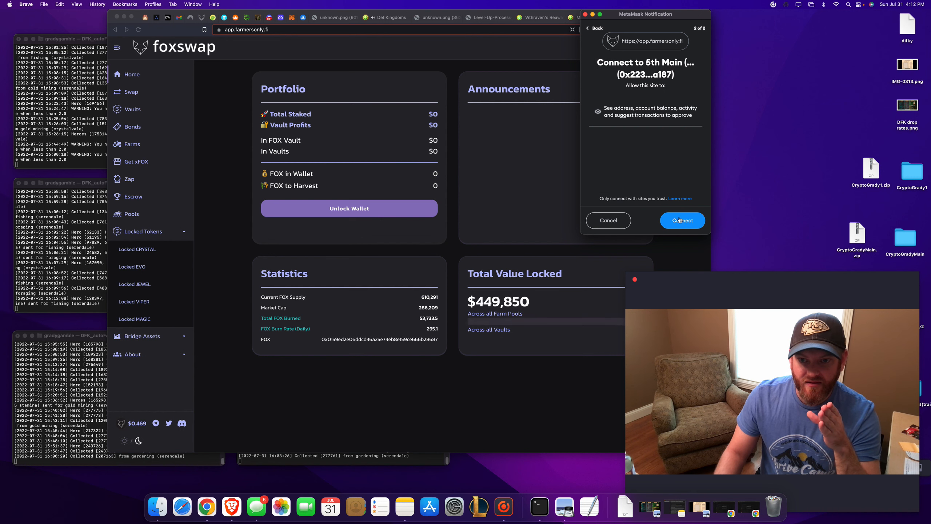
pyautogui.click(682, 221)
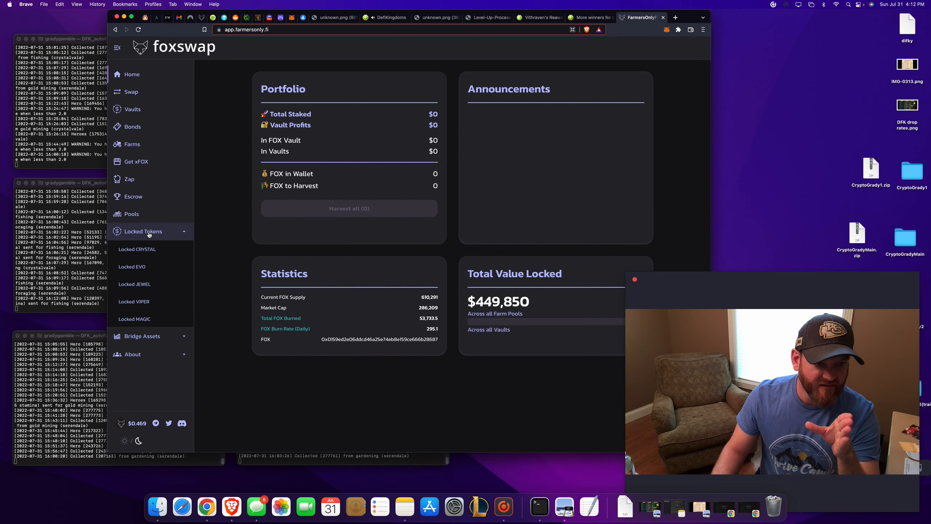
# Paste the destination address into the Locked CRYSTAL send form, showing 8,661 locked CRYSTAL and a cooldown
pyautogui.click(136, 249)
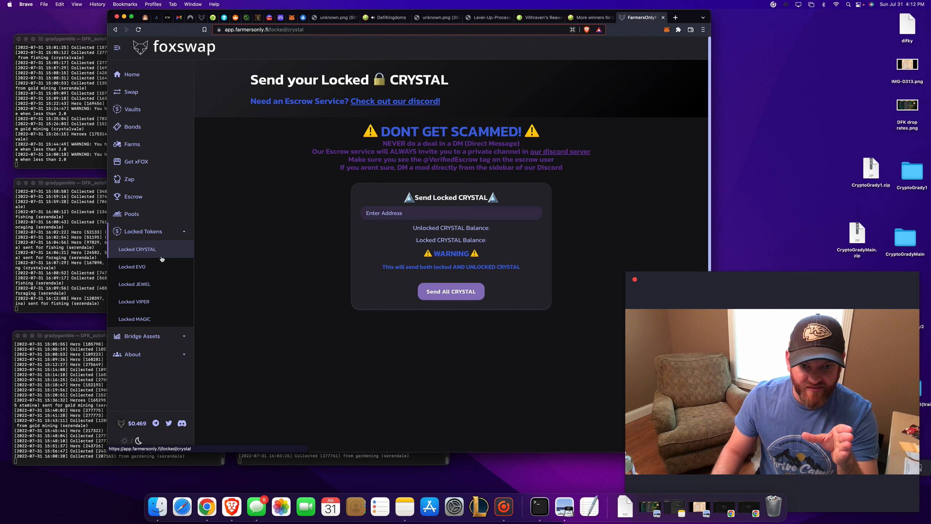
pyautogui.rightClick(451, 213)
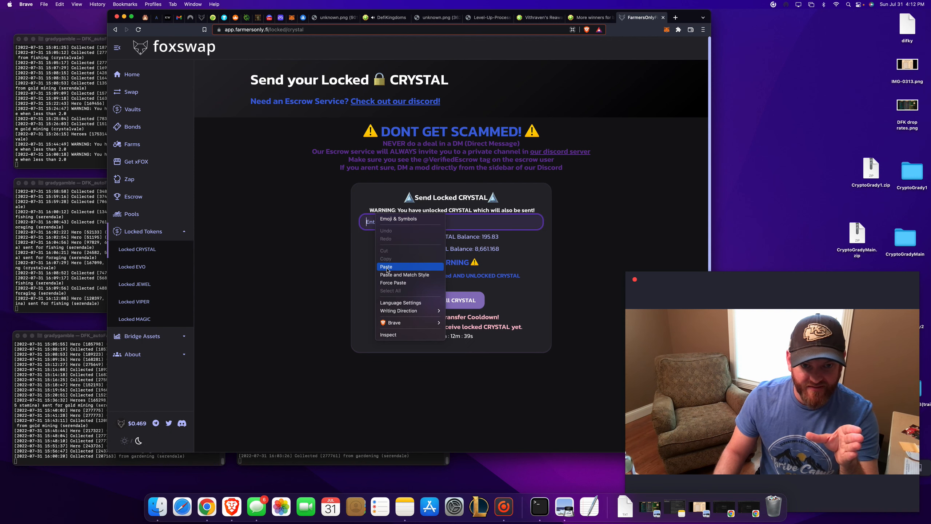
pyautogui.click(386, 266)
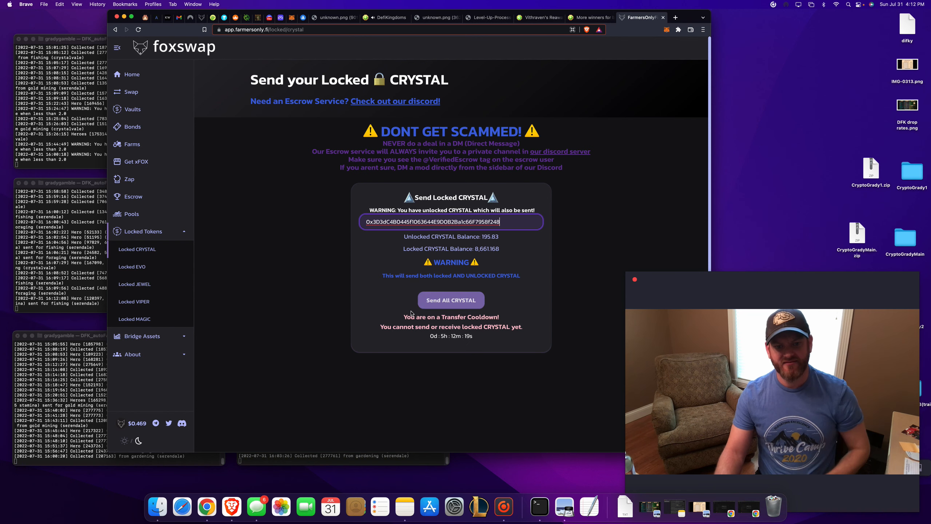
pyautogui.moveTo(434, 347)
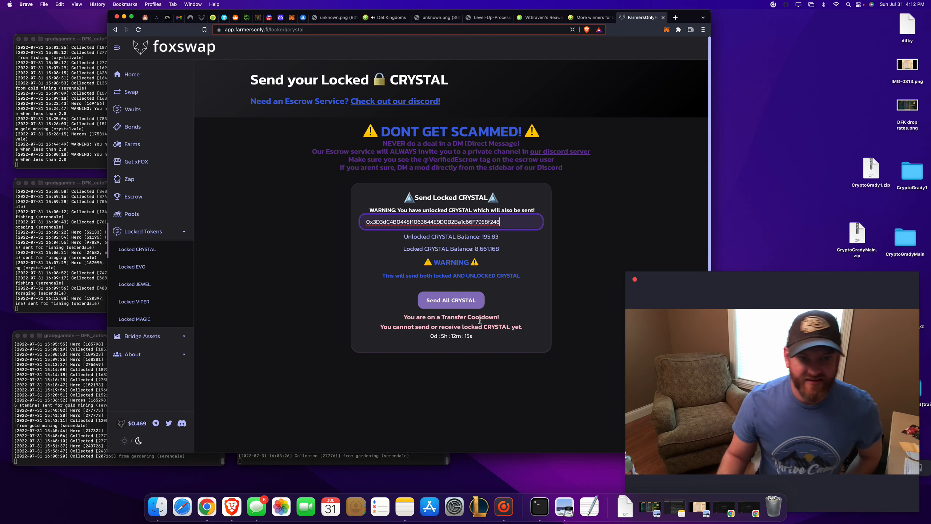
pyautogui.moveTo(573, 231)
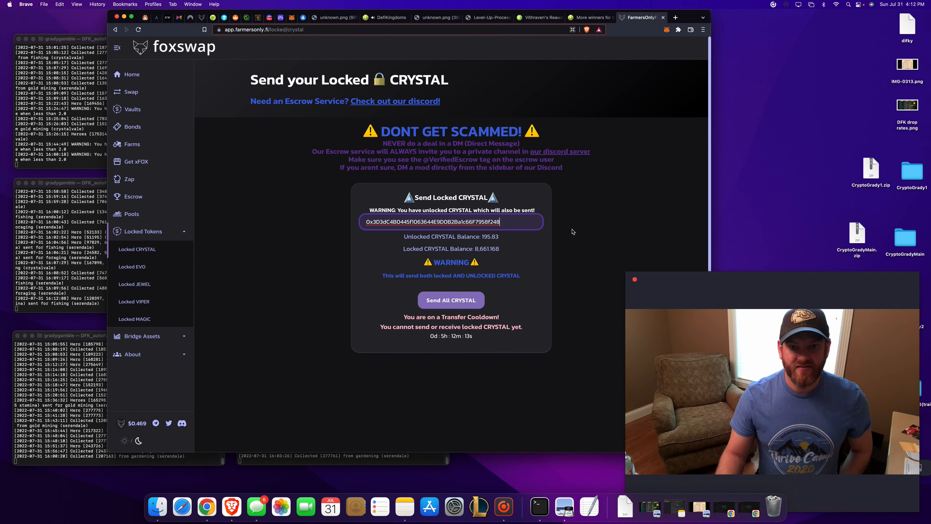